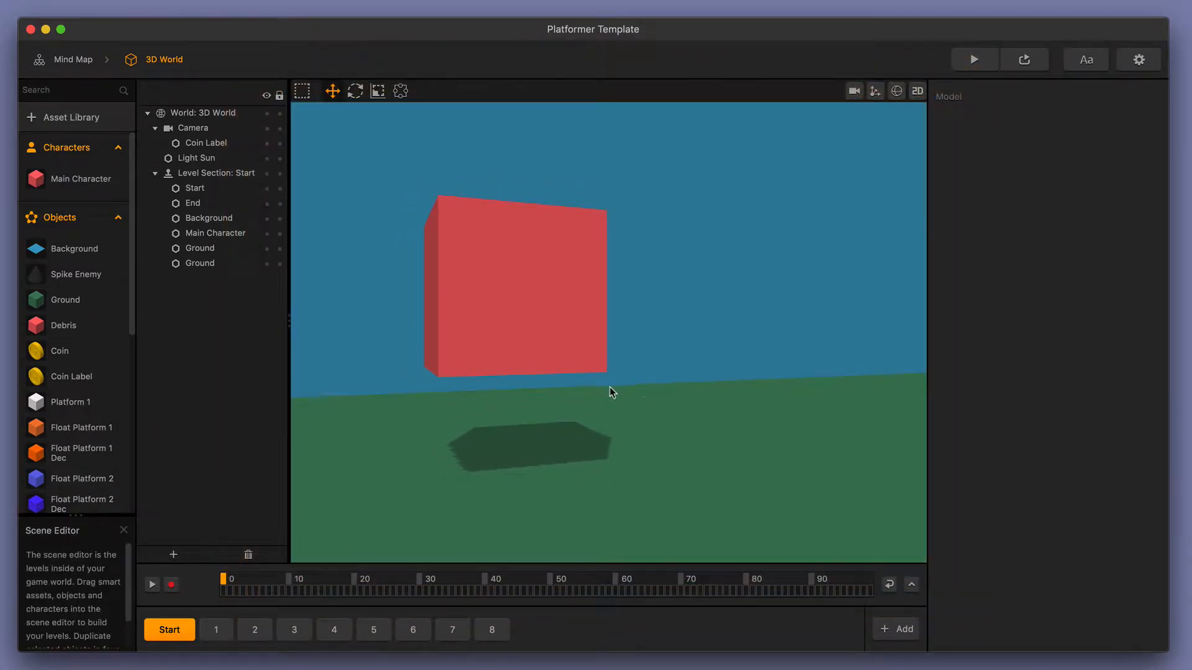
mouse_move(599, 396)
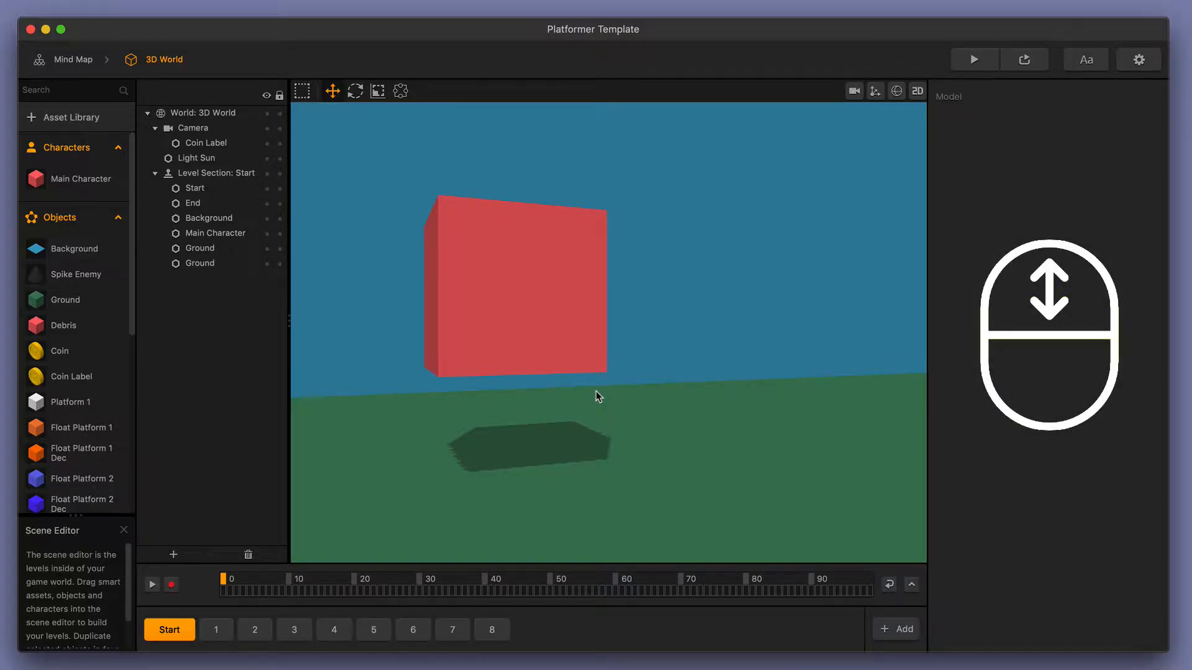
Step: Zoom out on the Start section to reveal the coin high above the green ground
scroll(down, 3)
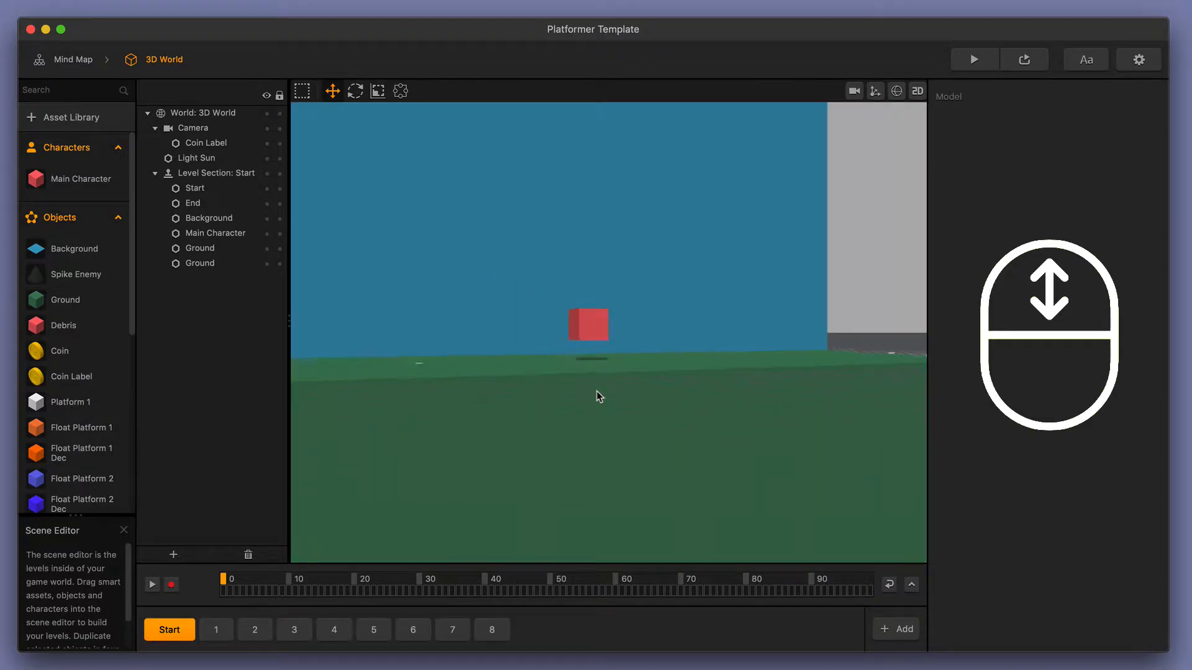
scroll(down, 3)
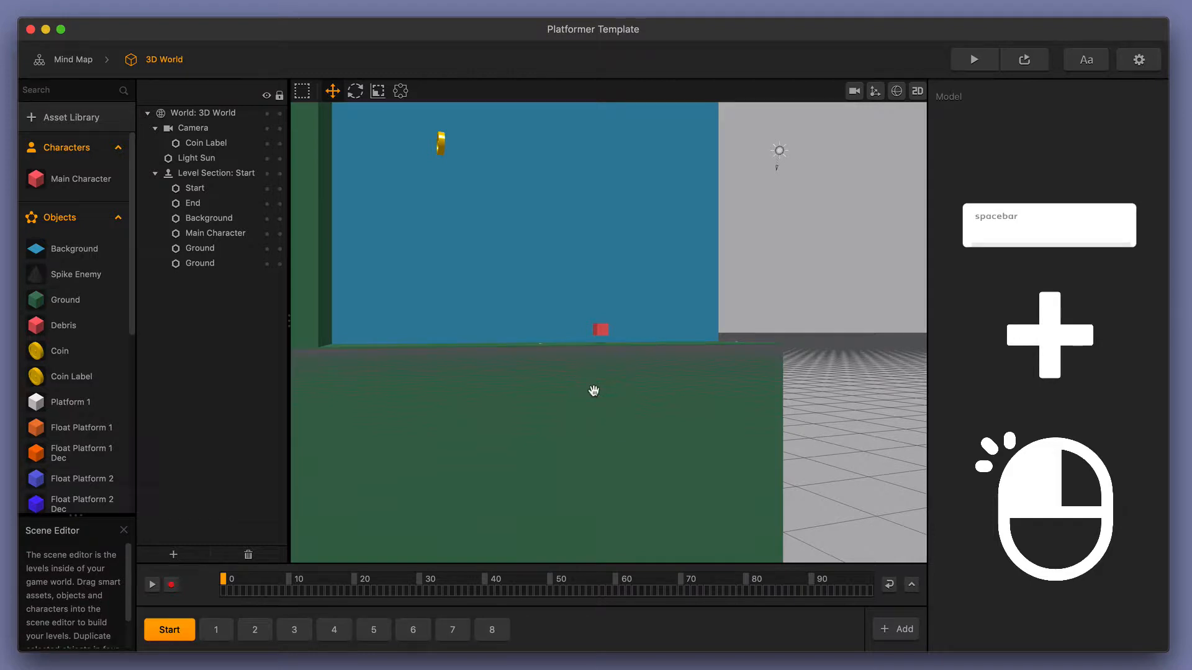
mouse_move(649, 312)
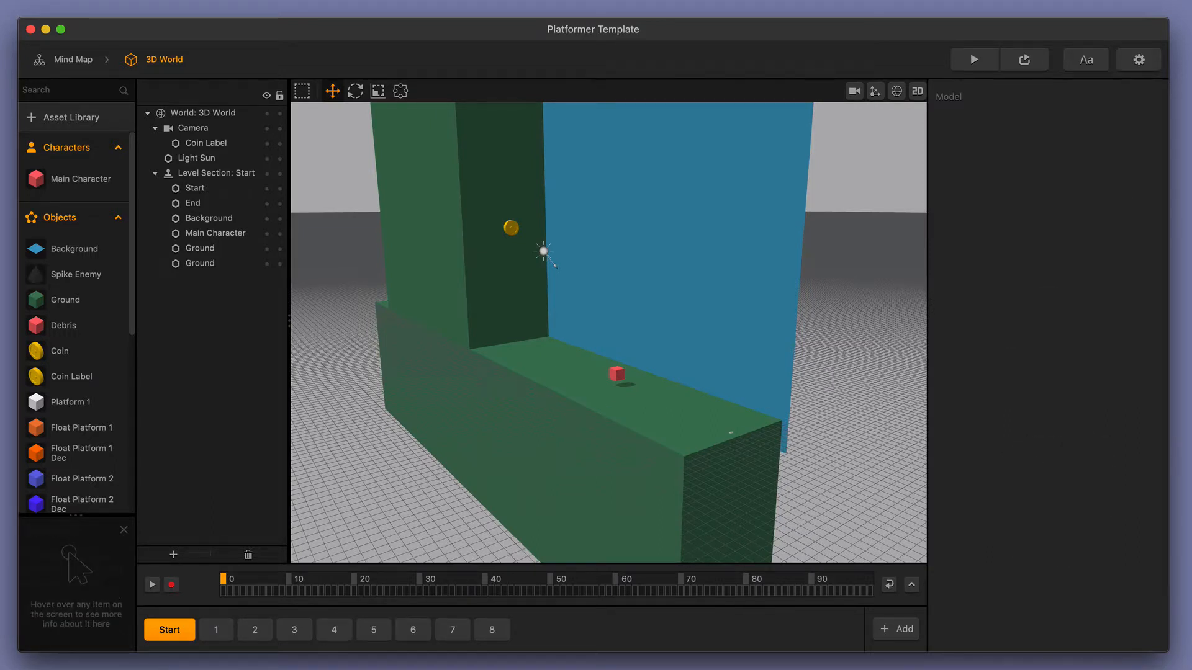
mouse_move(1168, 499)
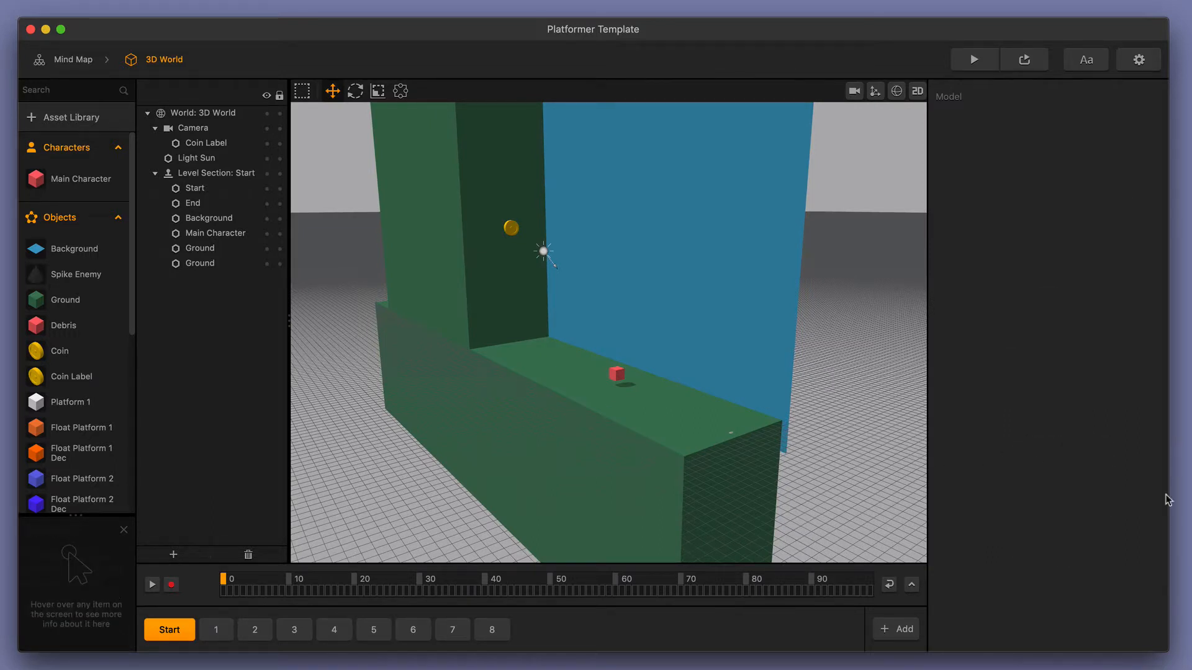
Step: Step through level sections 1 and 2, then select the ground in the viewport
click(216, 630)
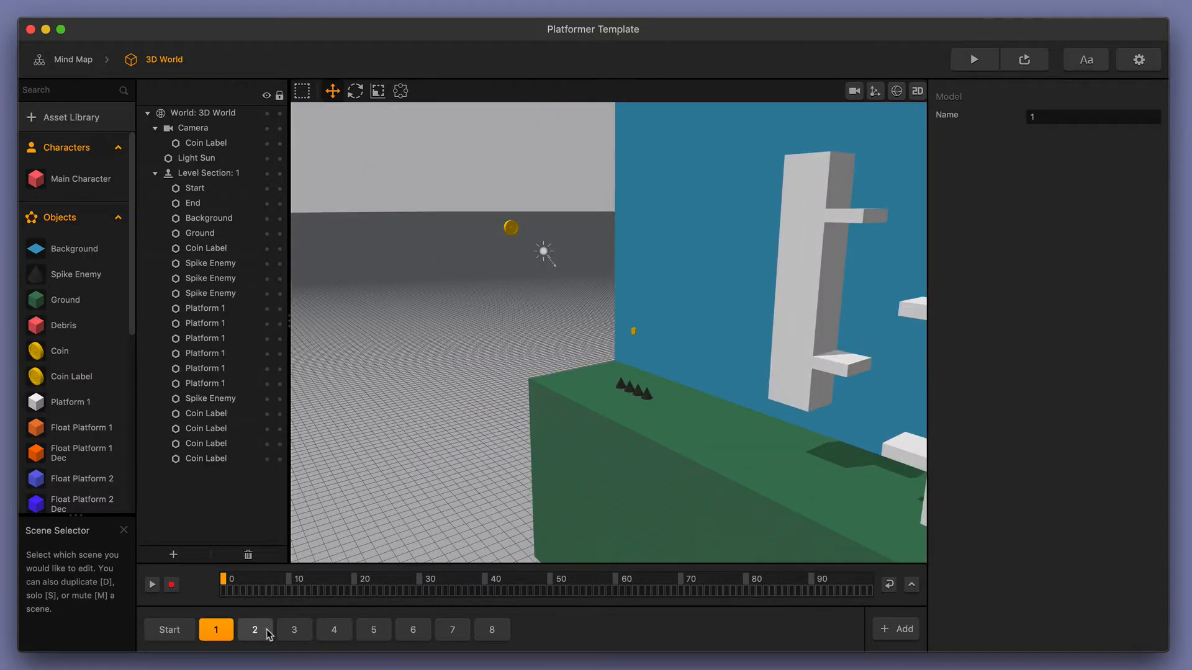
click(295, 629)
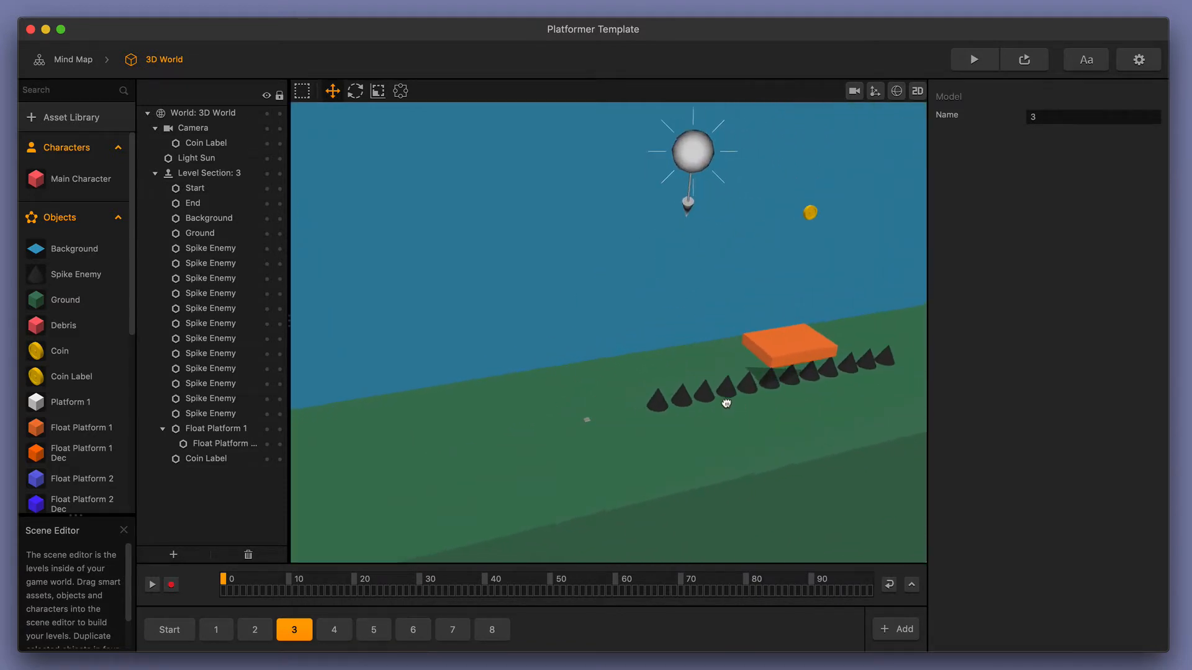
click(200, 233)
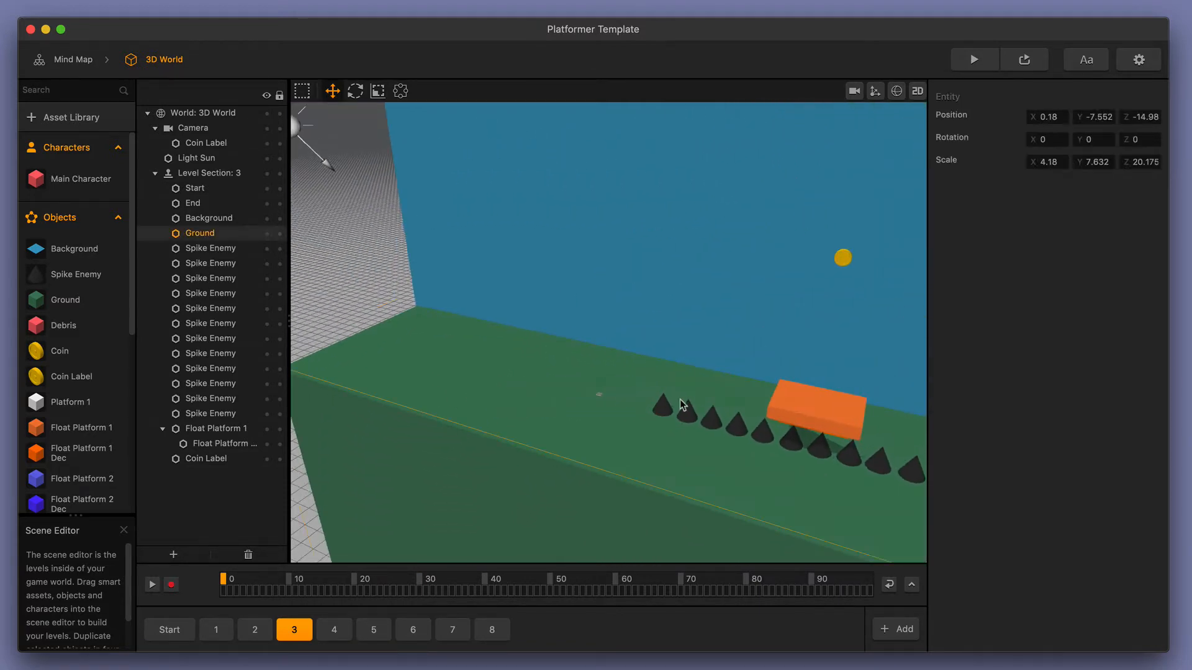